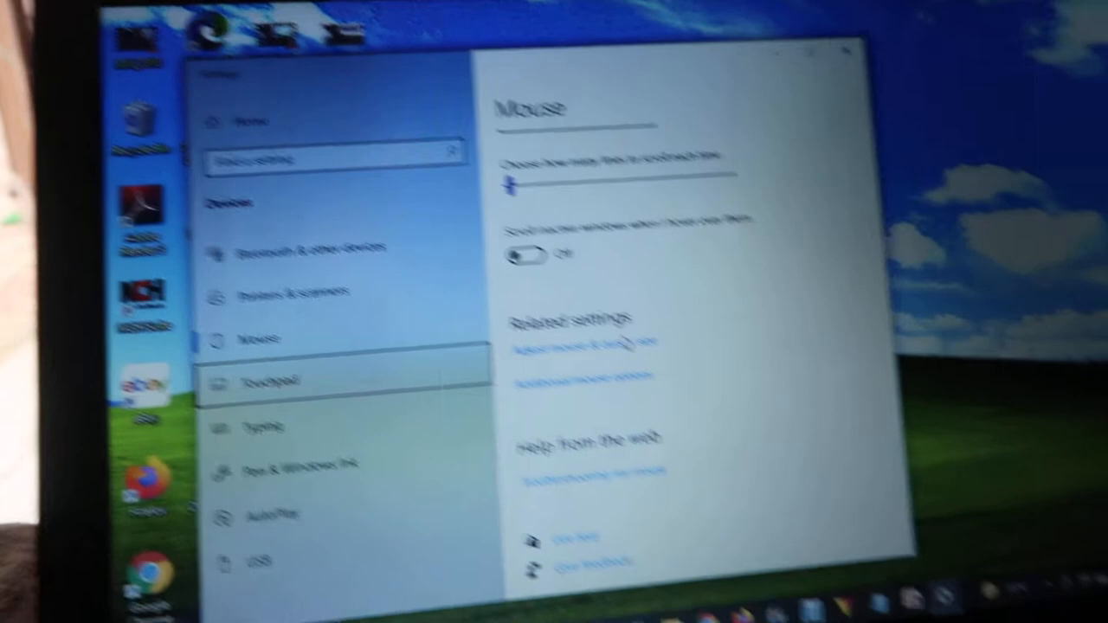
Step: Open the Touchpad page from the Devices sidebar, showing the touchpad currently Off
{"action": "left_click", "coordinate": [320, 381]}
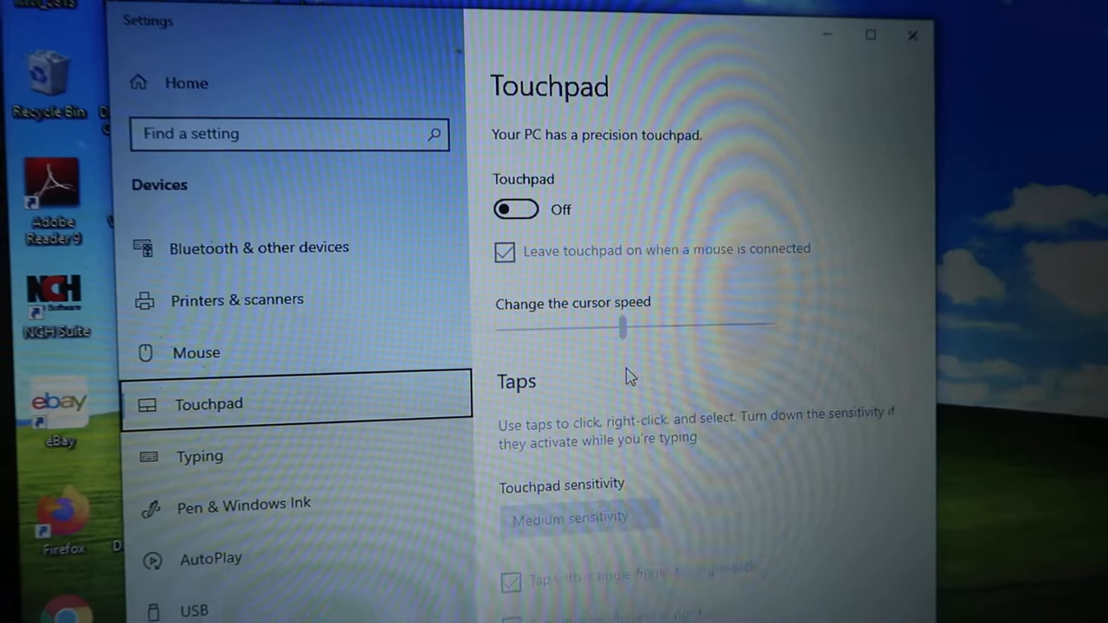
Step: Switch the Touchpad toggle to On so the touchpad works again
{"action": "left_click", "coordinate": [516, 208]}
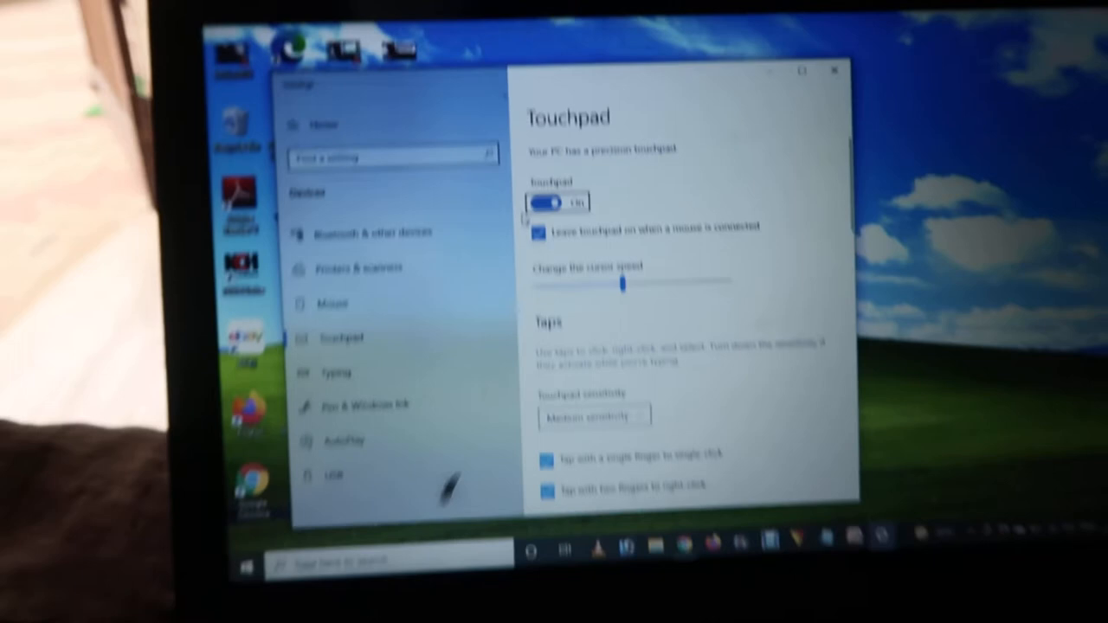